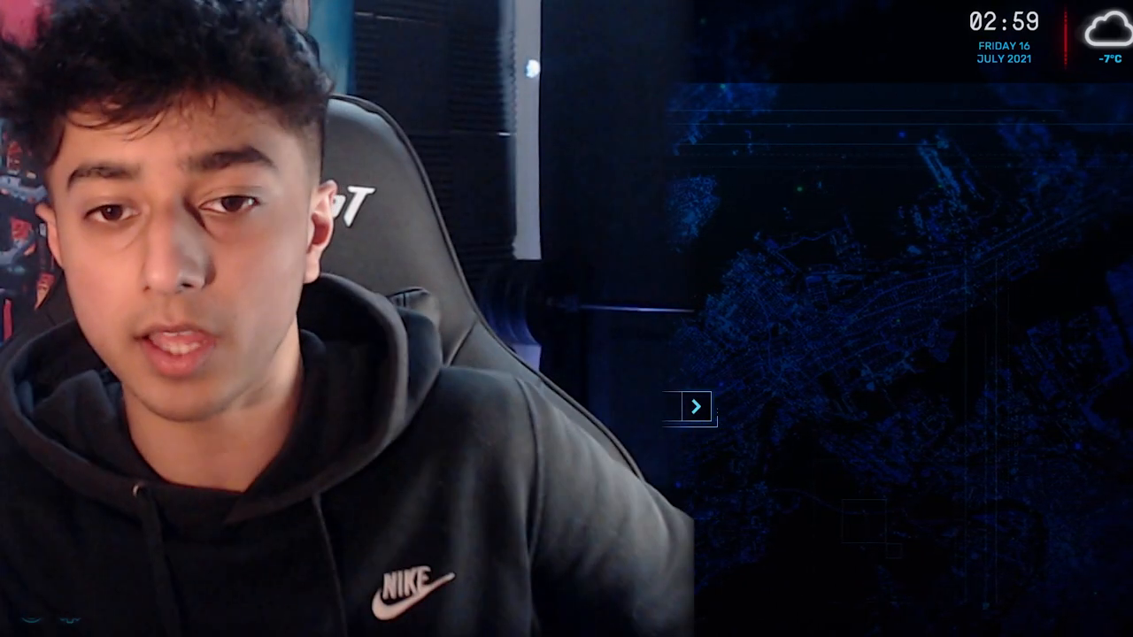
Select the password field on the dispatcher login screen to begin logging in.
left_click(695, 407)
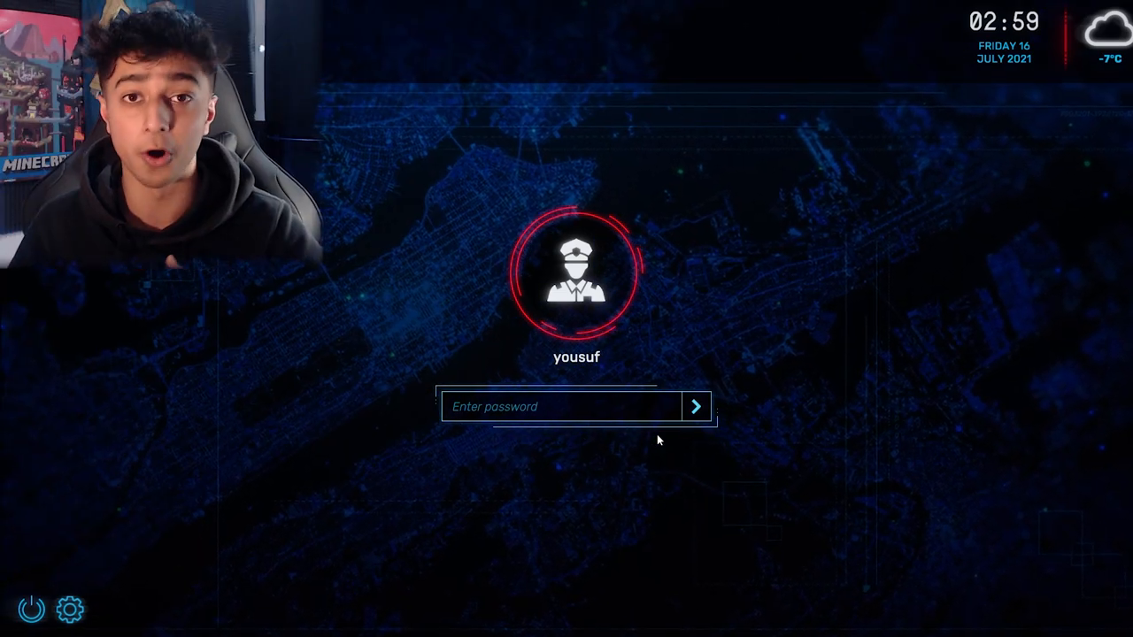
left_click(697, 406)
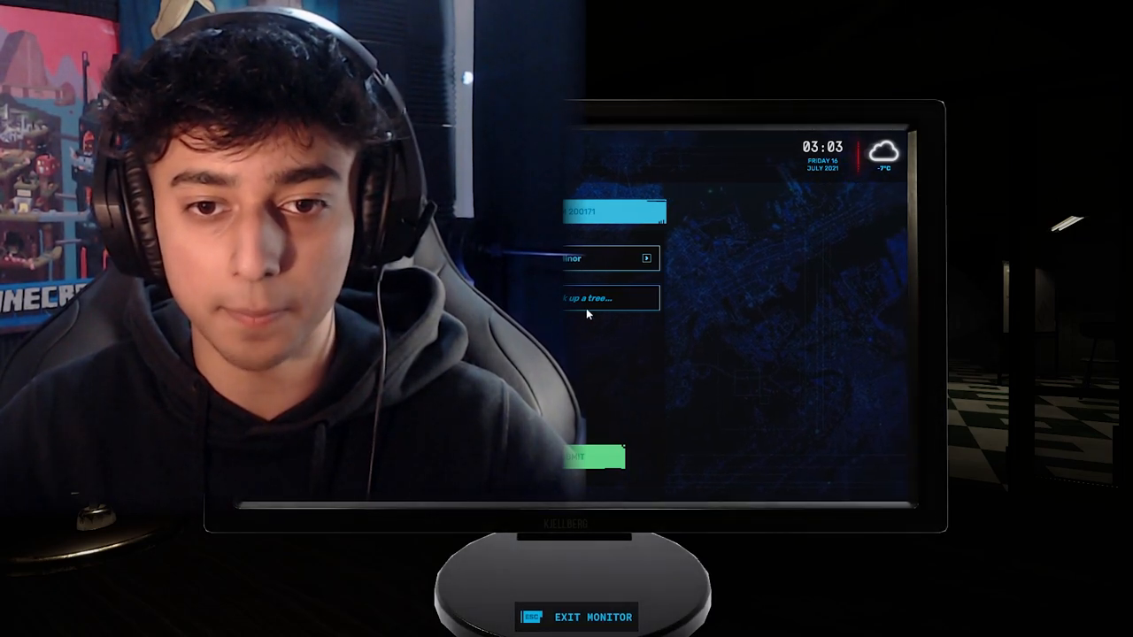
Exit the monitor to the dark office with the green-glowing desk phone.
left_click(595, 458)
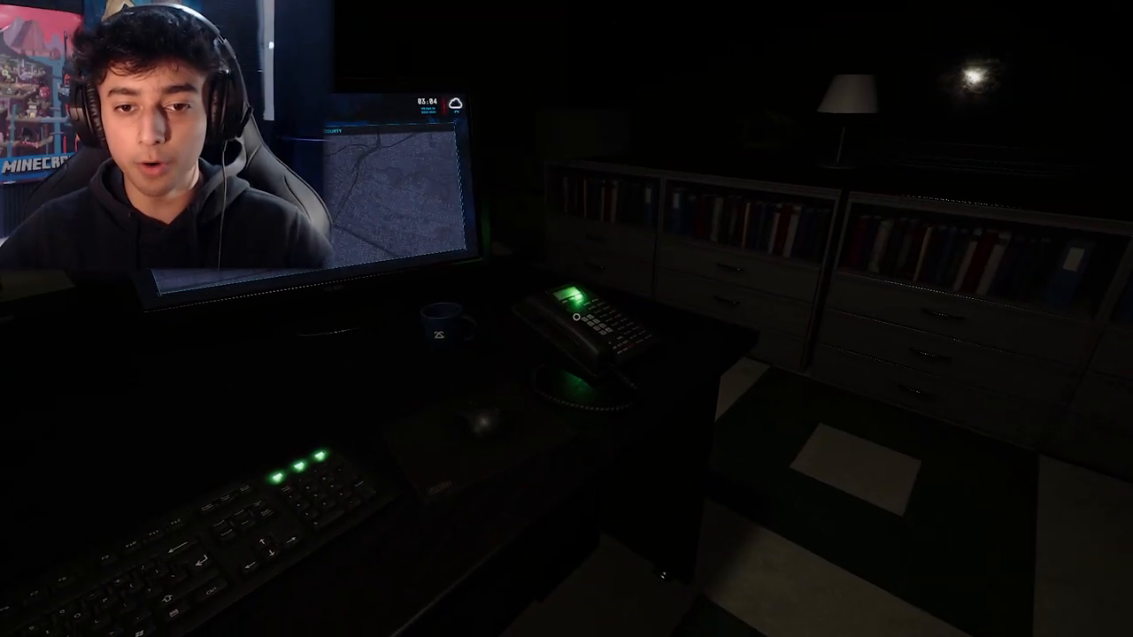
Pick up the ringing desk phone to take the 54 Raymond Street call.
left_click(557, 319)
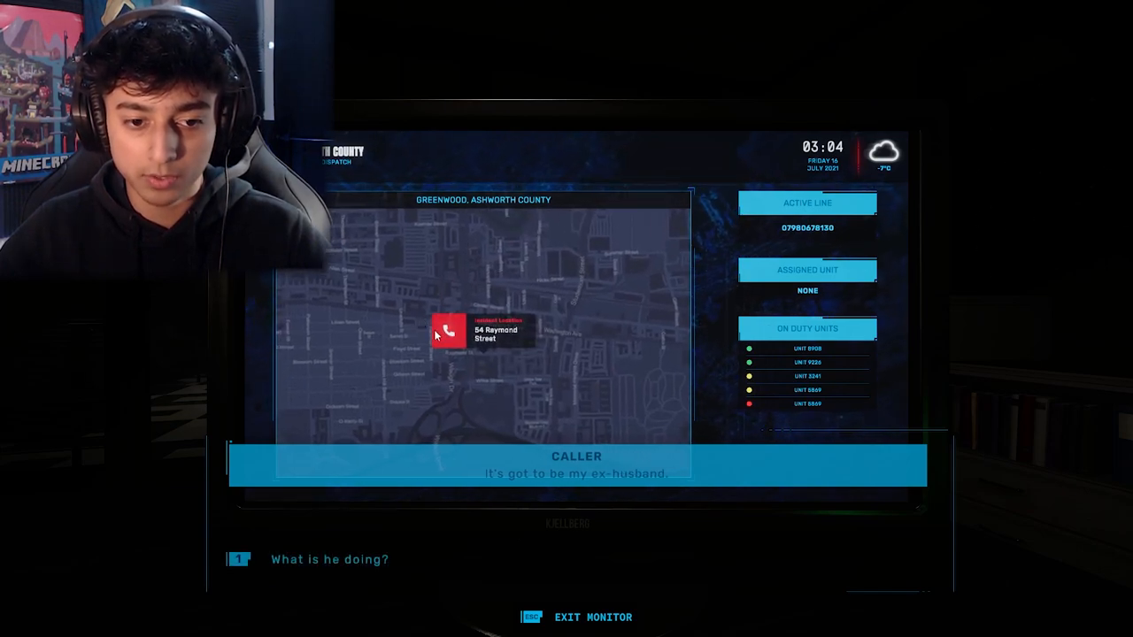
mouse_move(470, 605)
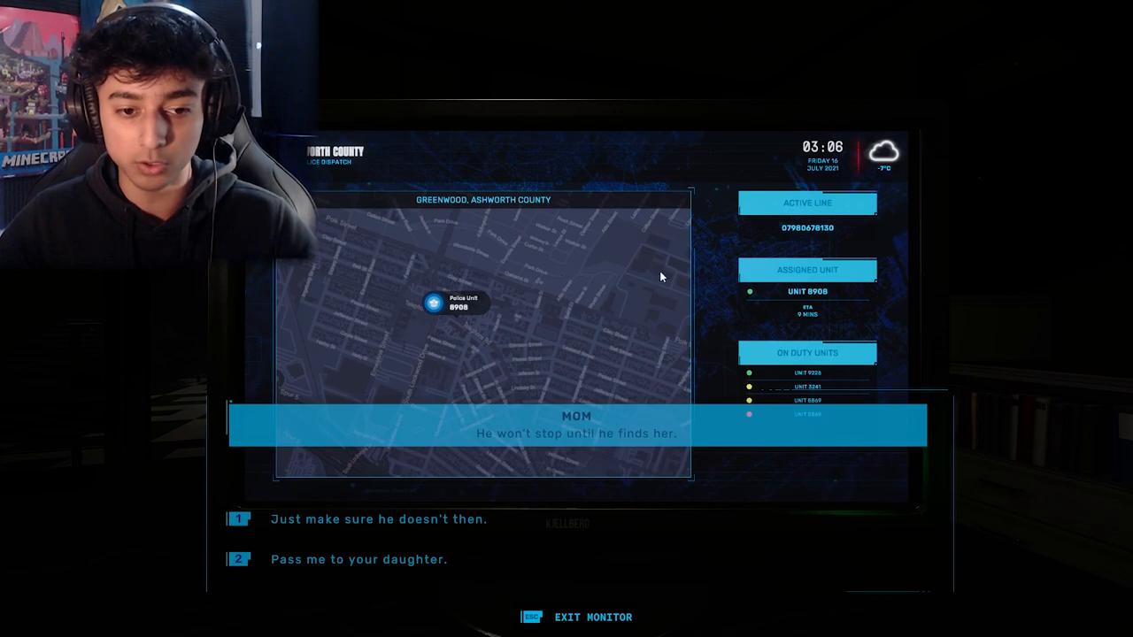
mouse_move(676, 430)
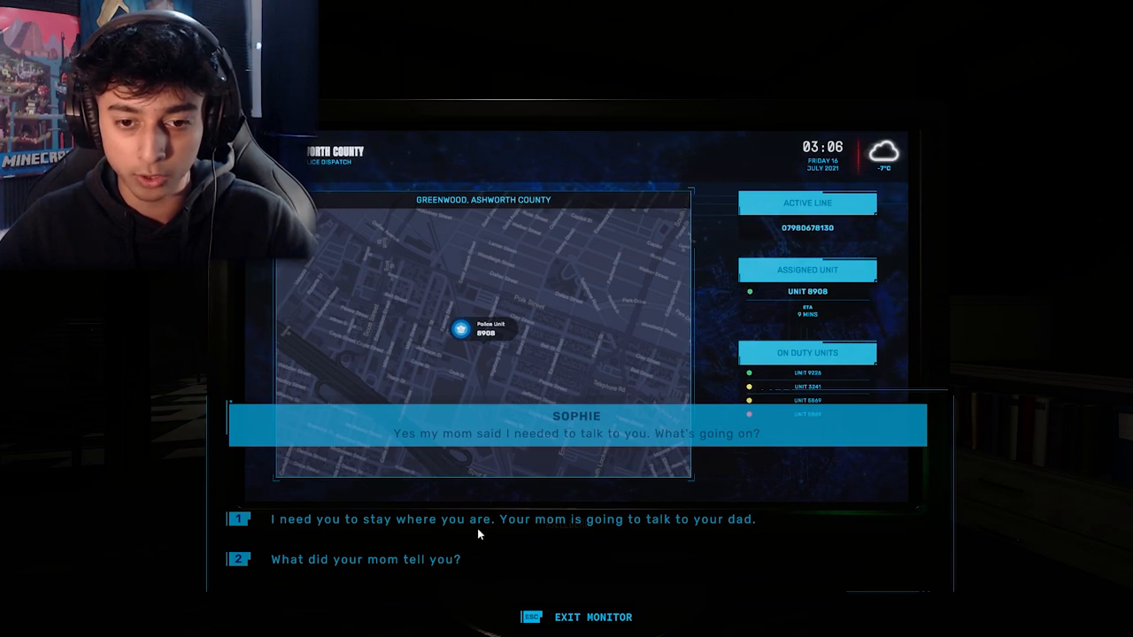
mouse_move(389, 604)
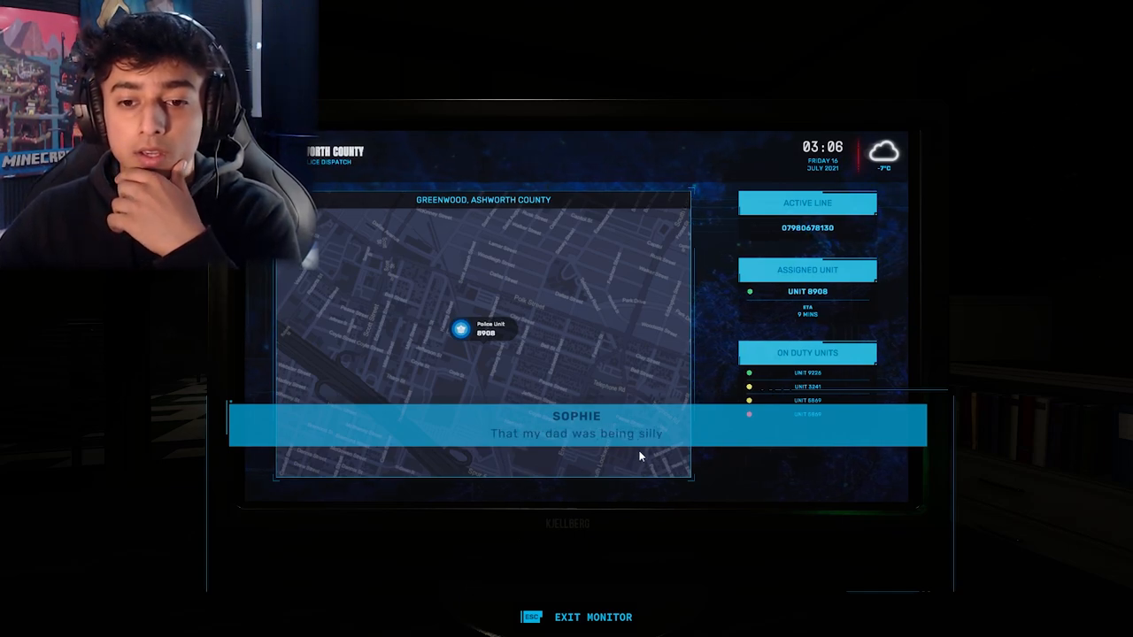
mouse_move(550, 582)
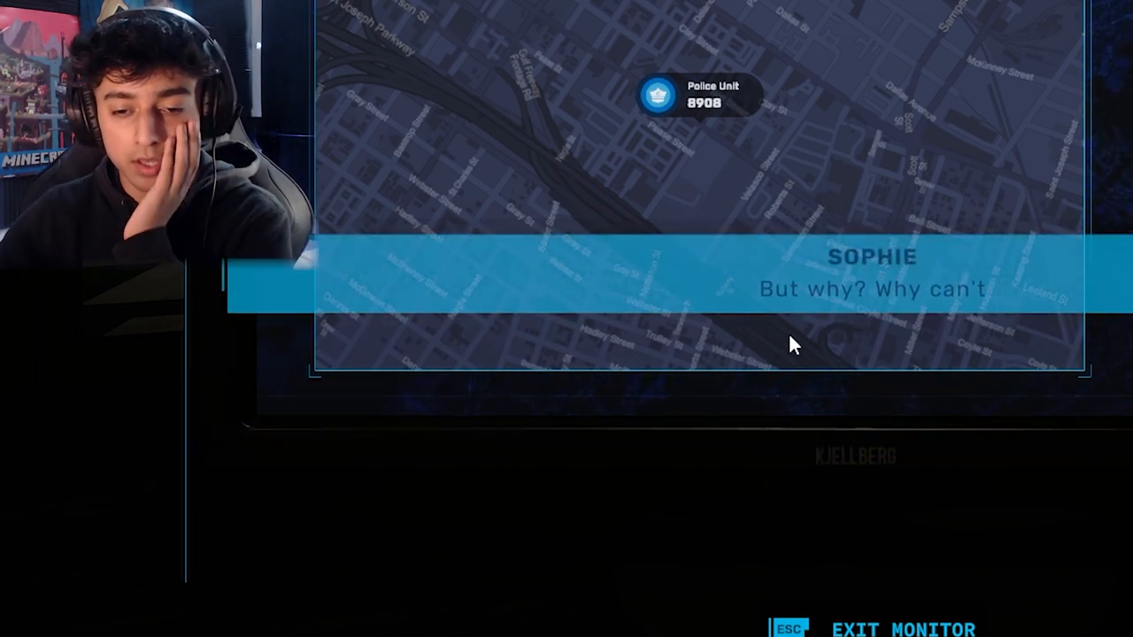
mouse_move(989, 373)
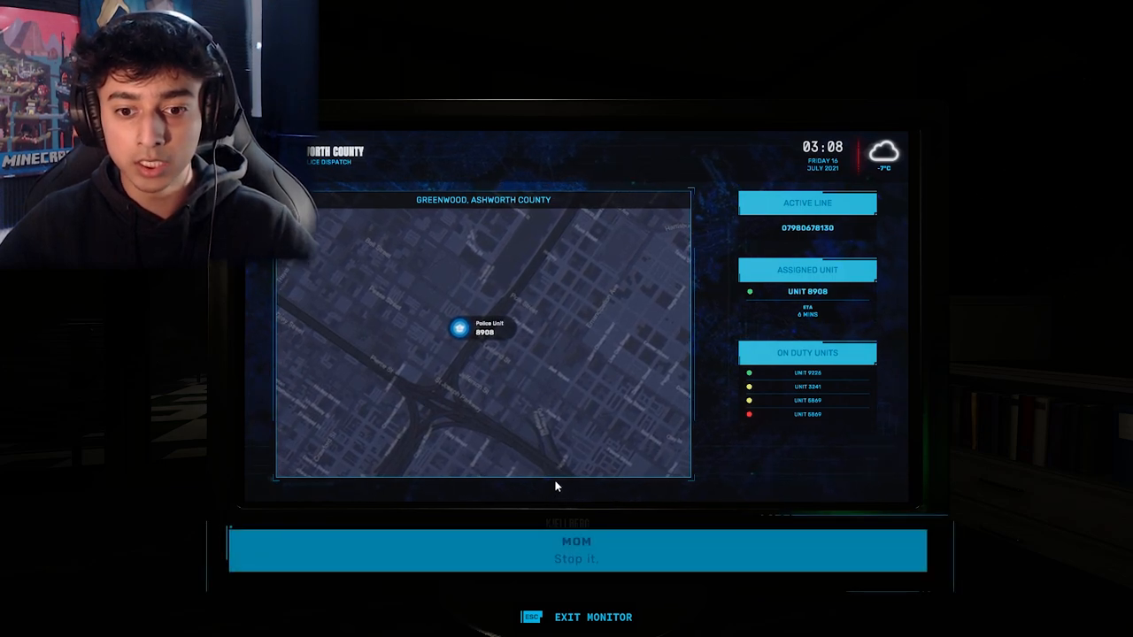
mouse_move(613, 480)
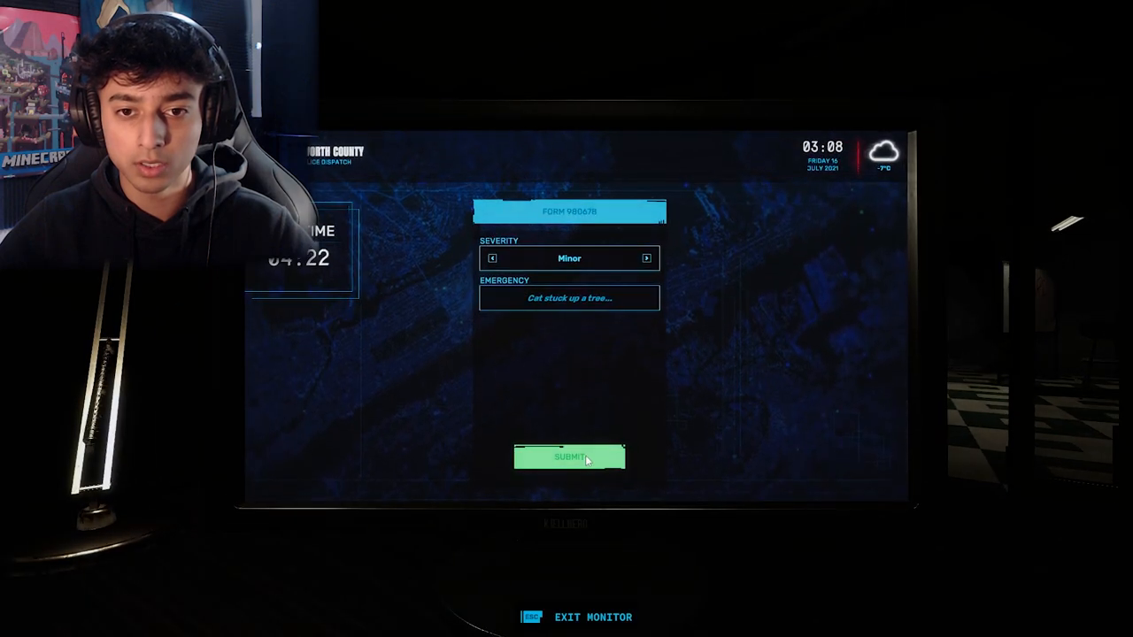
Submit the incident form with severity set to Minor.
left_click(569, 458)
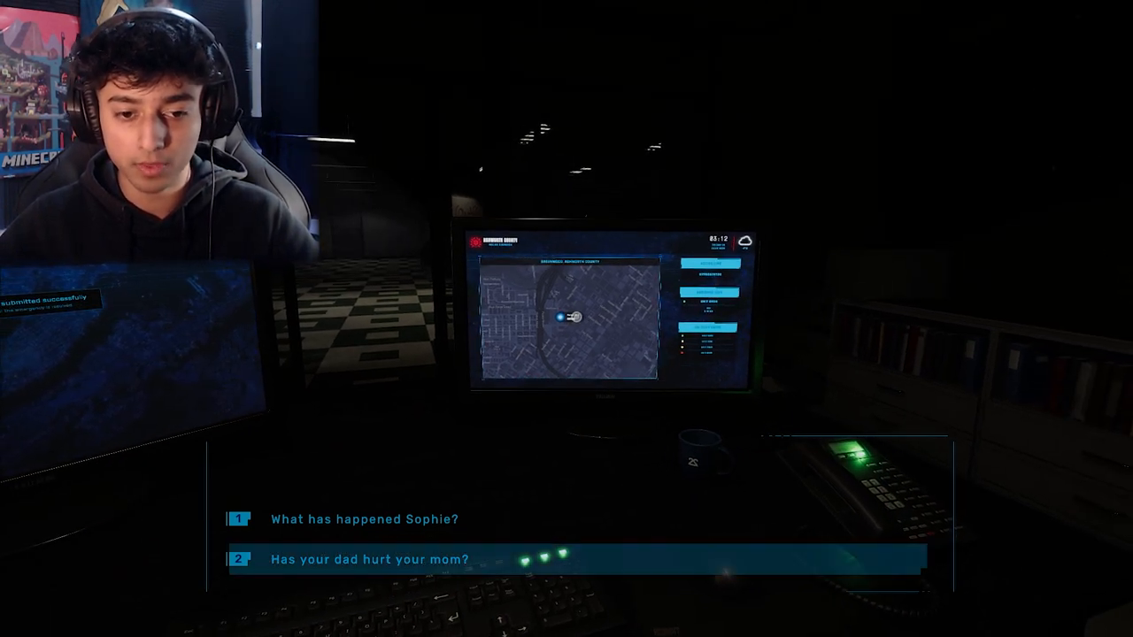
Ask Sophie 'Has your dad hurt your mom?' then 'Can you lock the door?'.
left_click(371, 559)
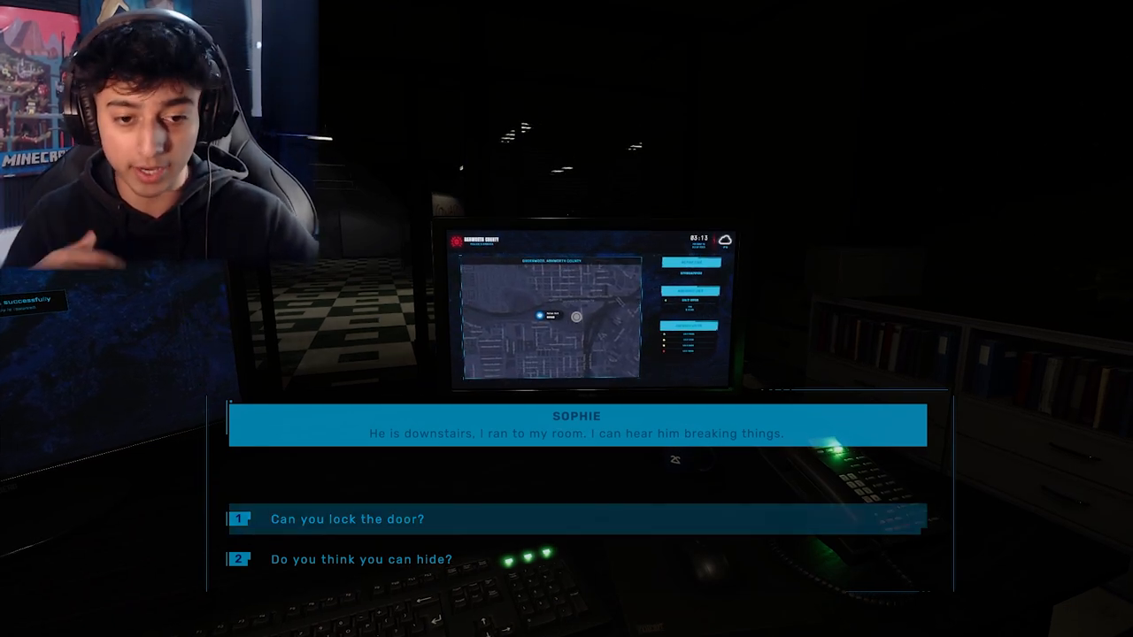
left_click(355, 519)
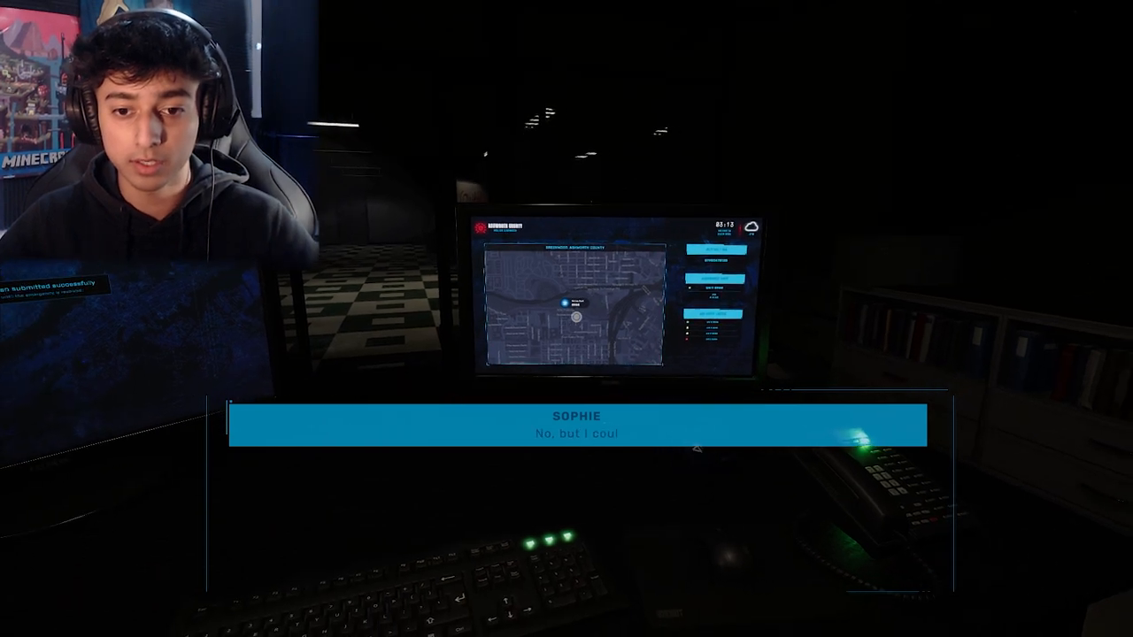